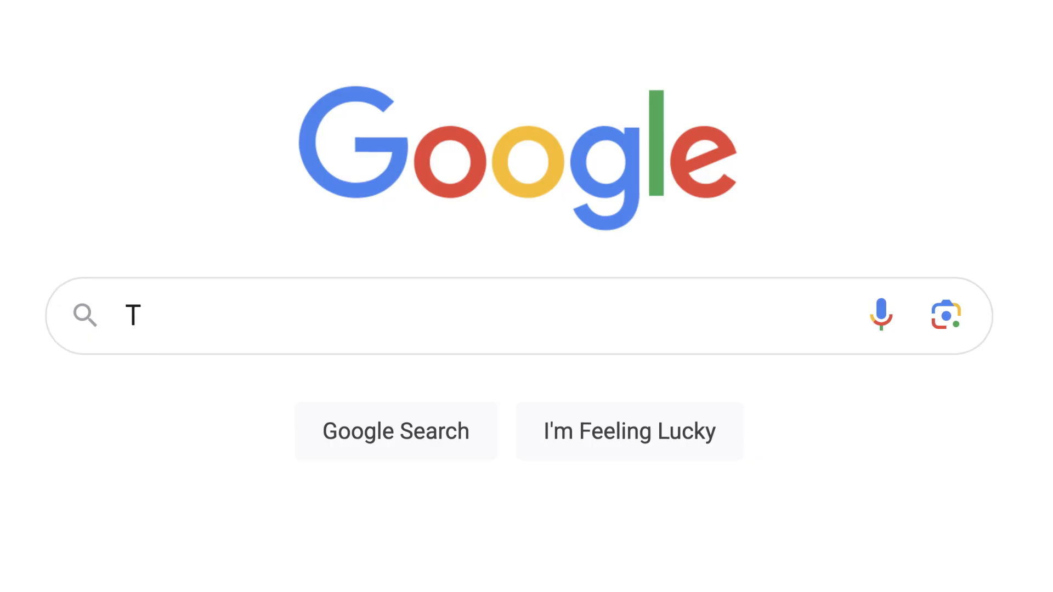
type("hai restaurants near me")
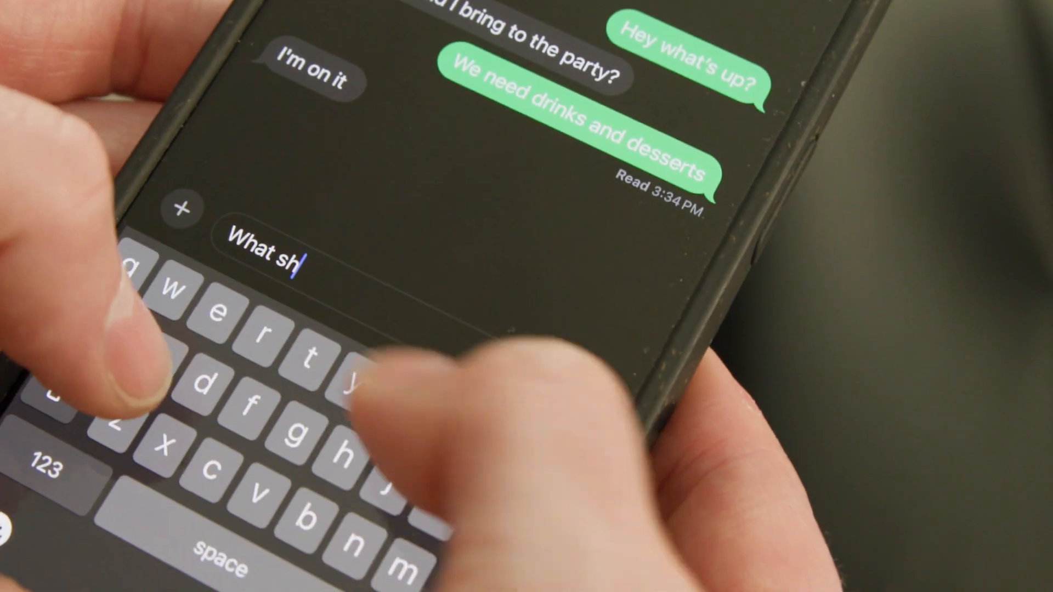
type("ould I get d")
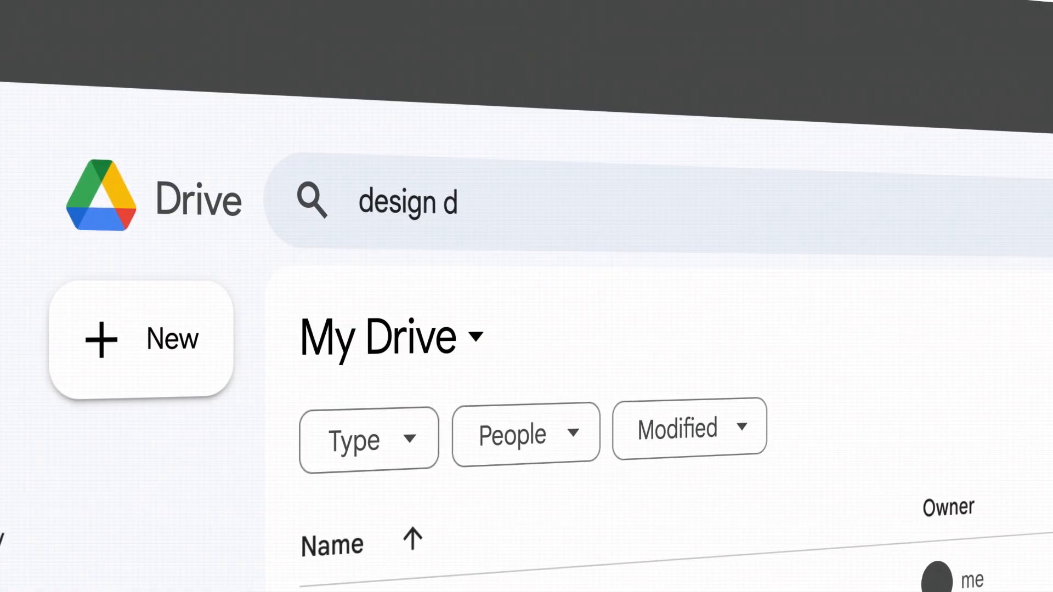
type("ocument from septemb")
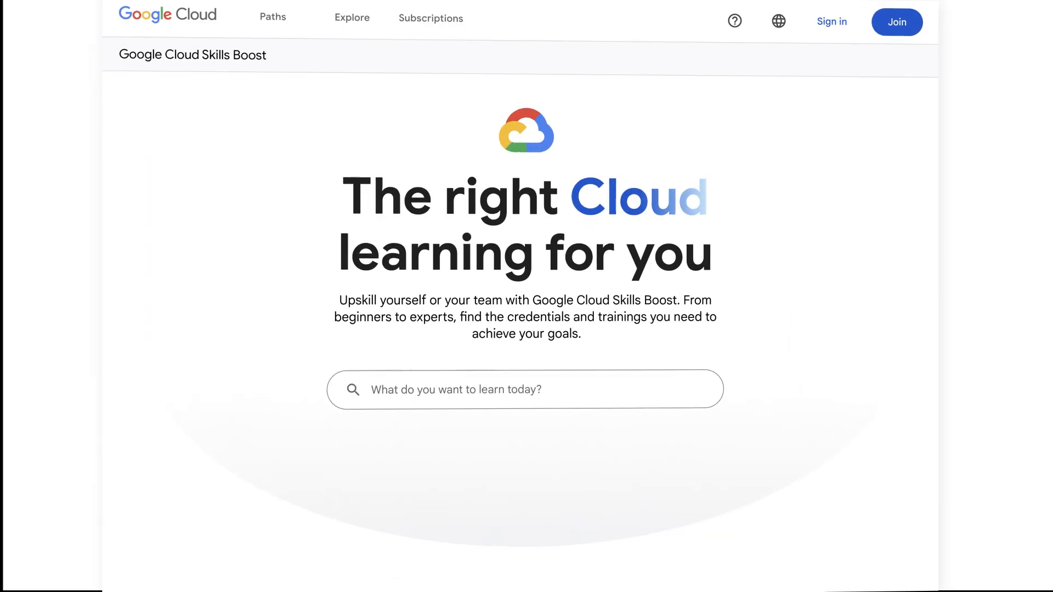
scroll("down", 3)
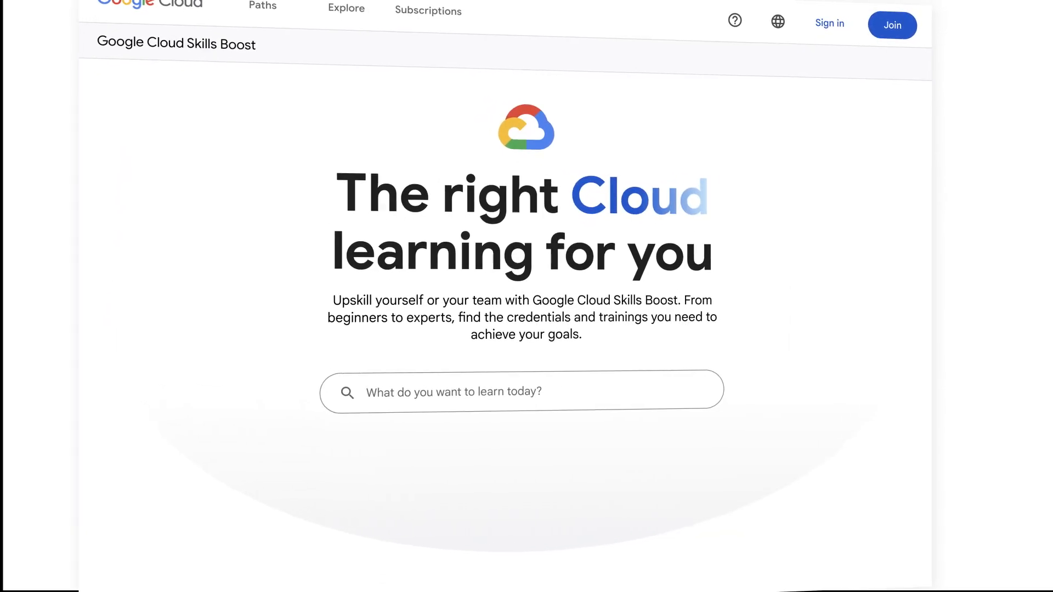